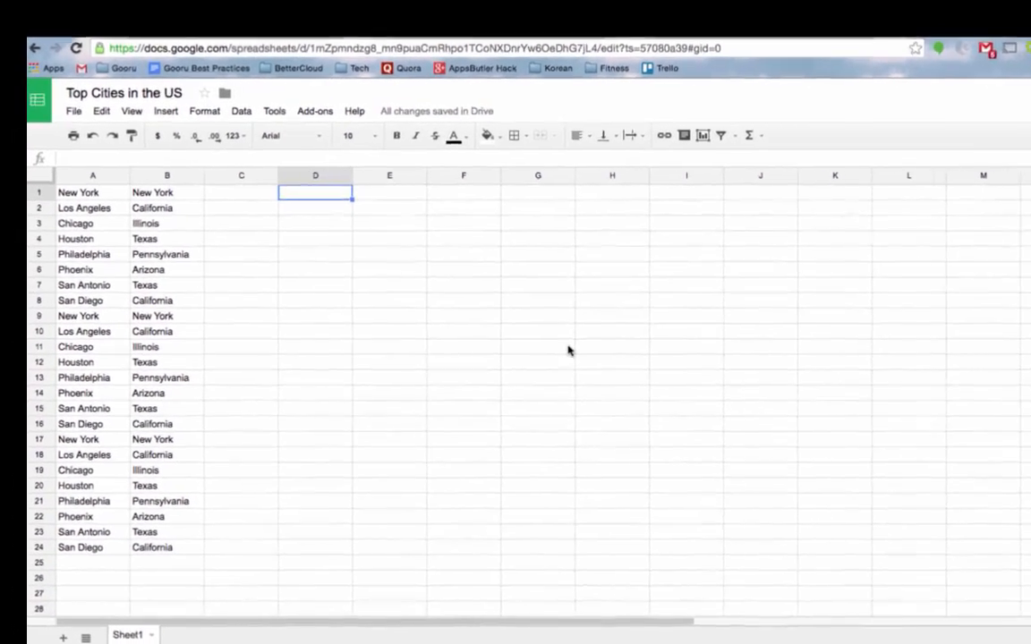
# Enter a UNIQUE formula in D1 listing the unique cities from column A.
pyautogui.click(338, 282)
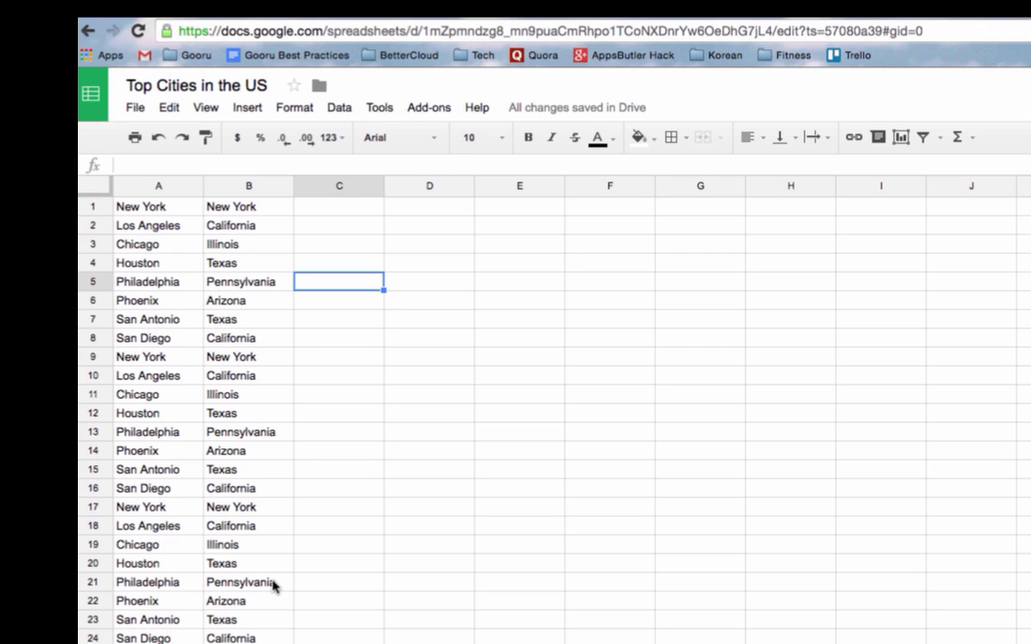
pyautogui.moveTo(412, 261)
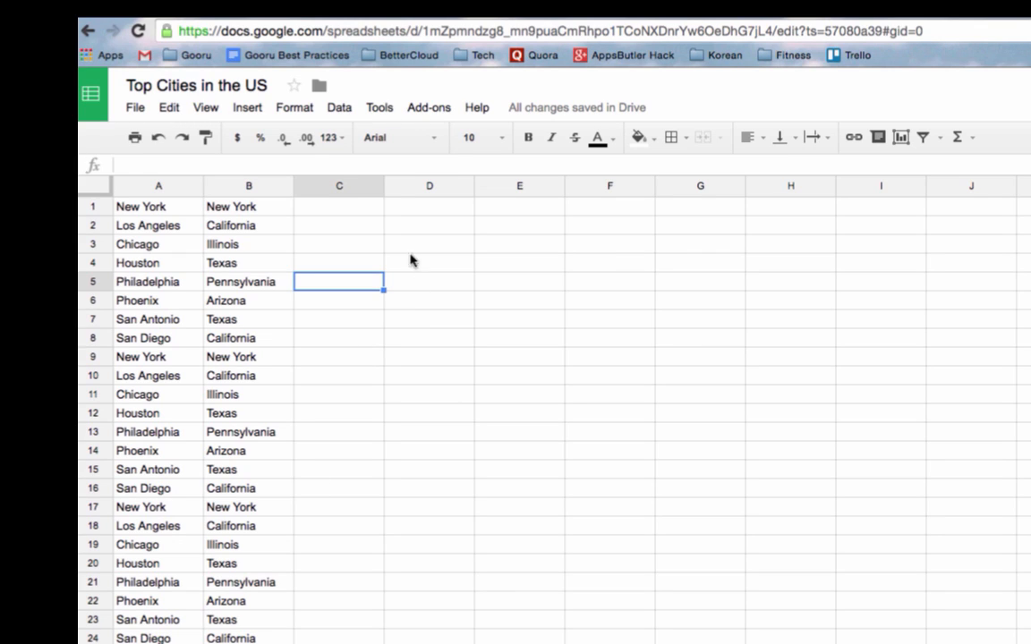
pyautogui.click(429, 206)
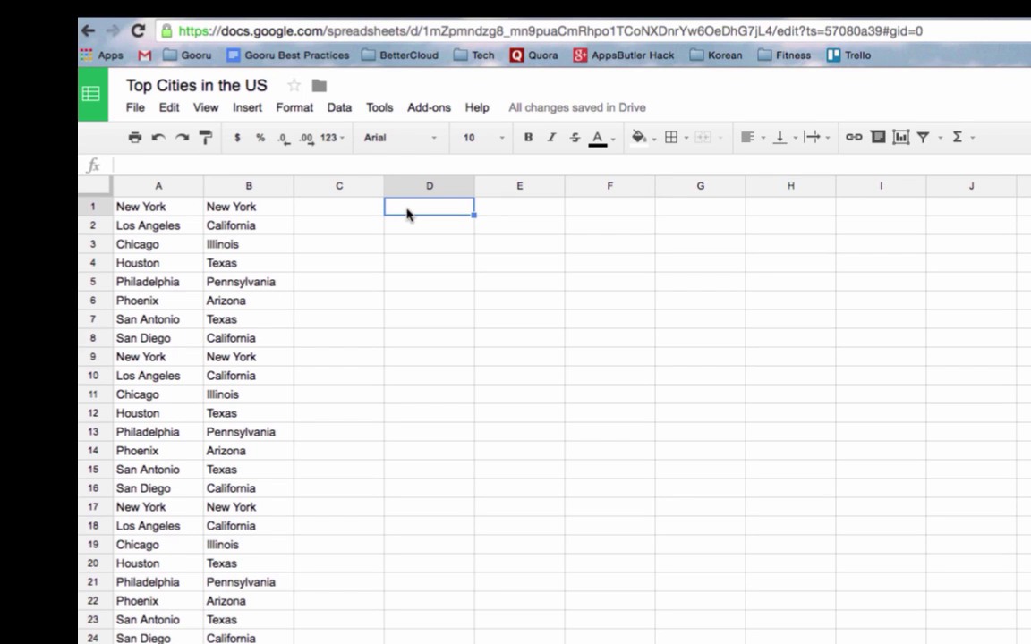
pyautogui.write('=u')
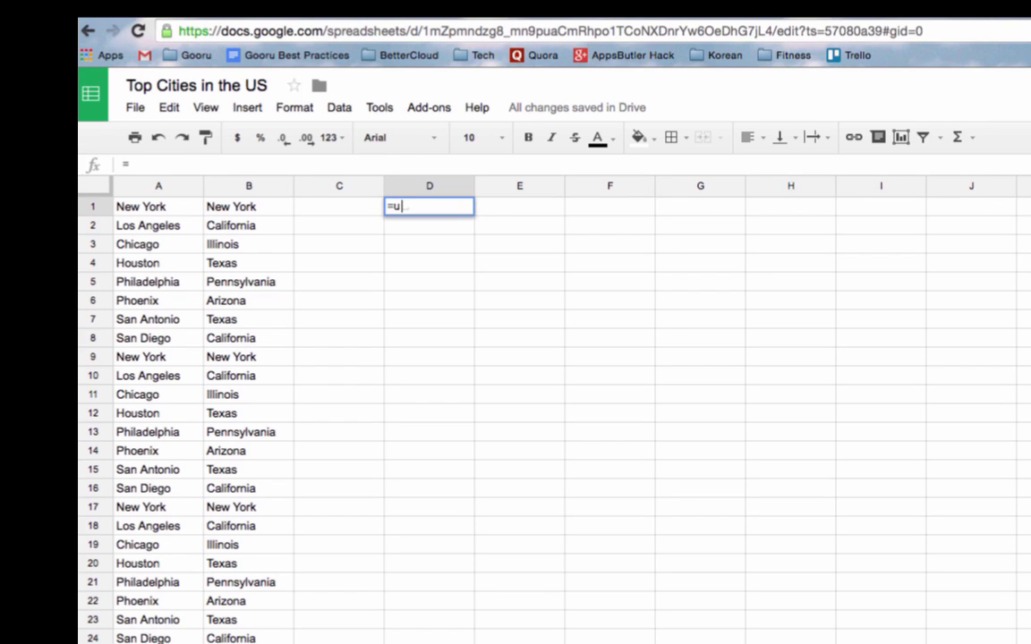
pyautogui.write('nique')
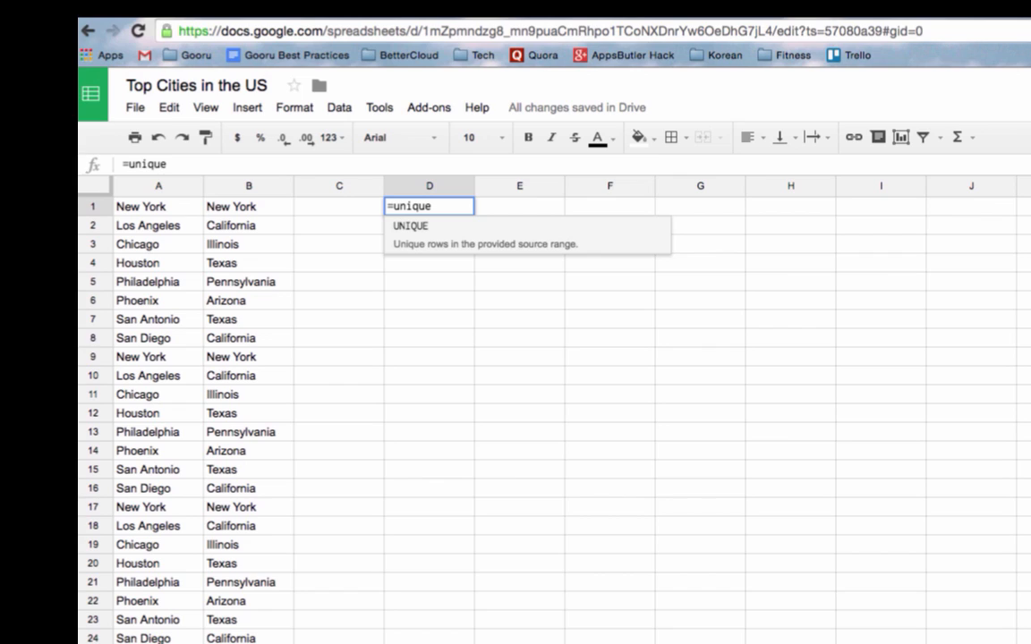
pyautogui.moveTo(420, 258)
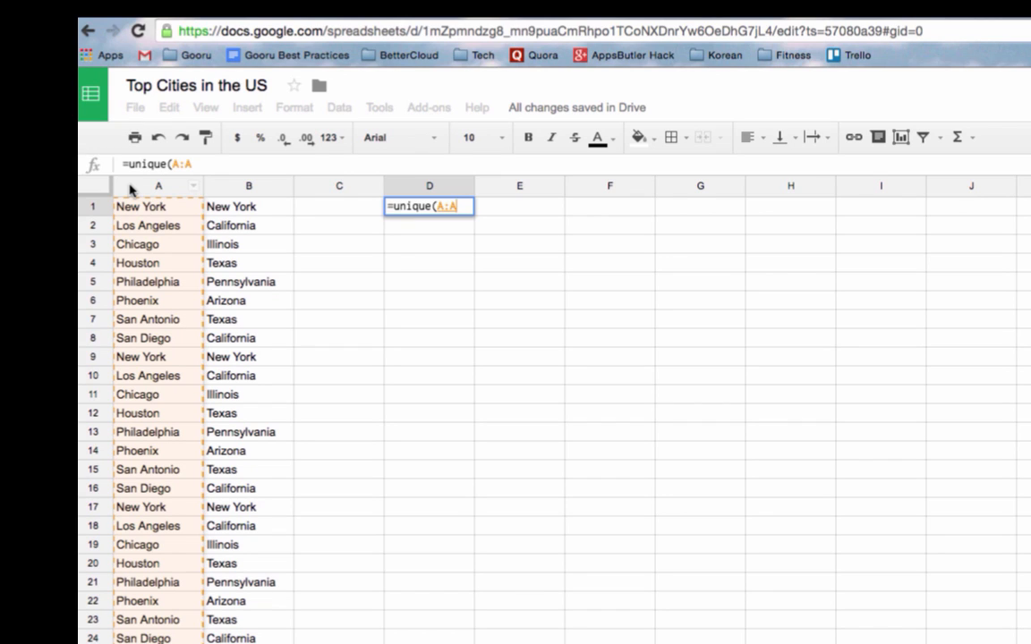
pyautogui.write(')')
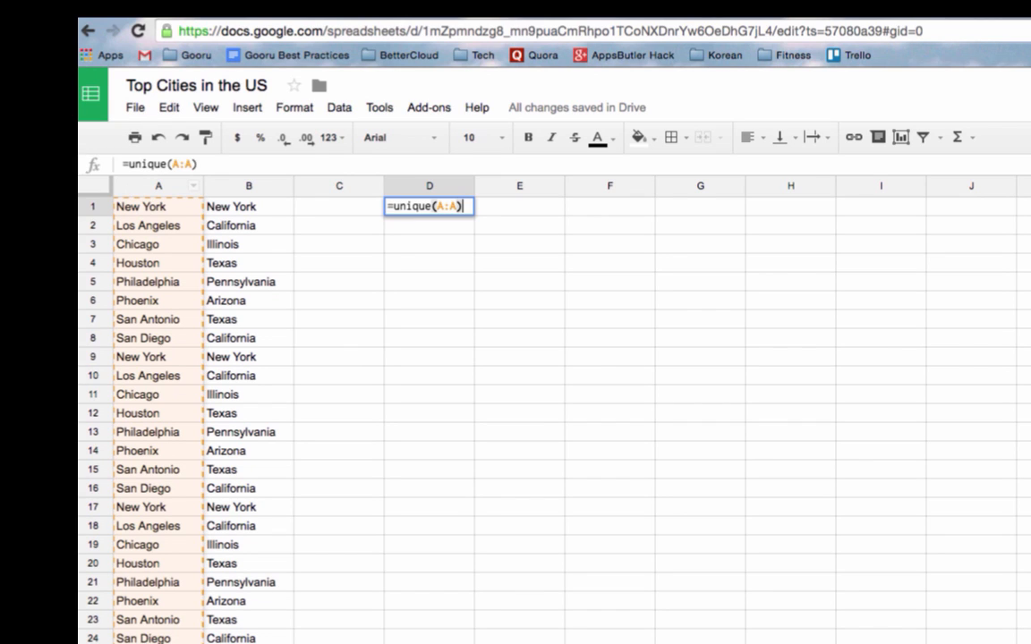
pyautogui.press('Return')
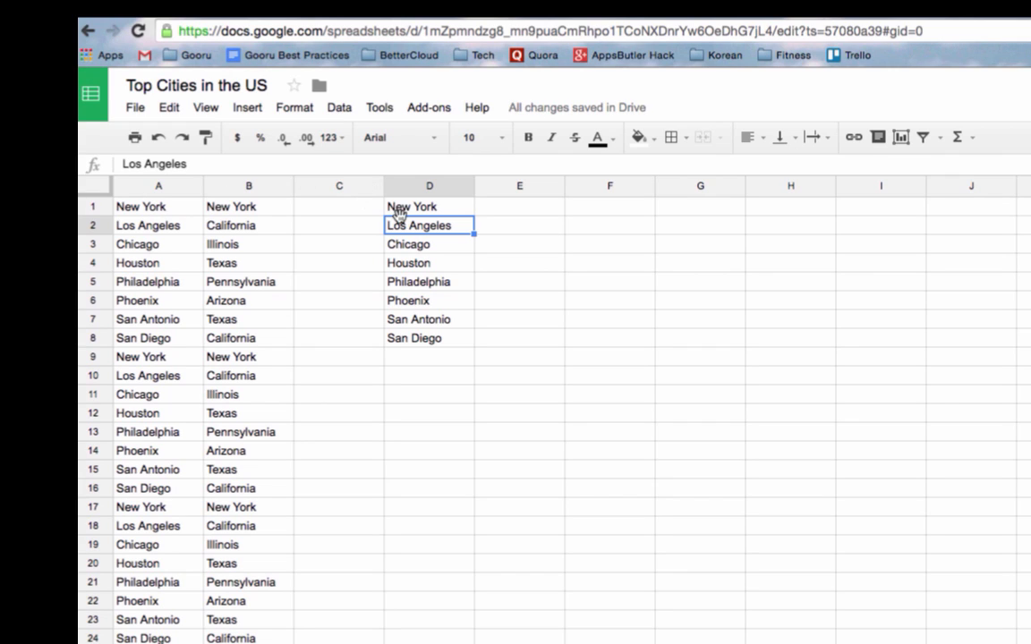
pyautogui.moveTo(215, 217)
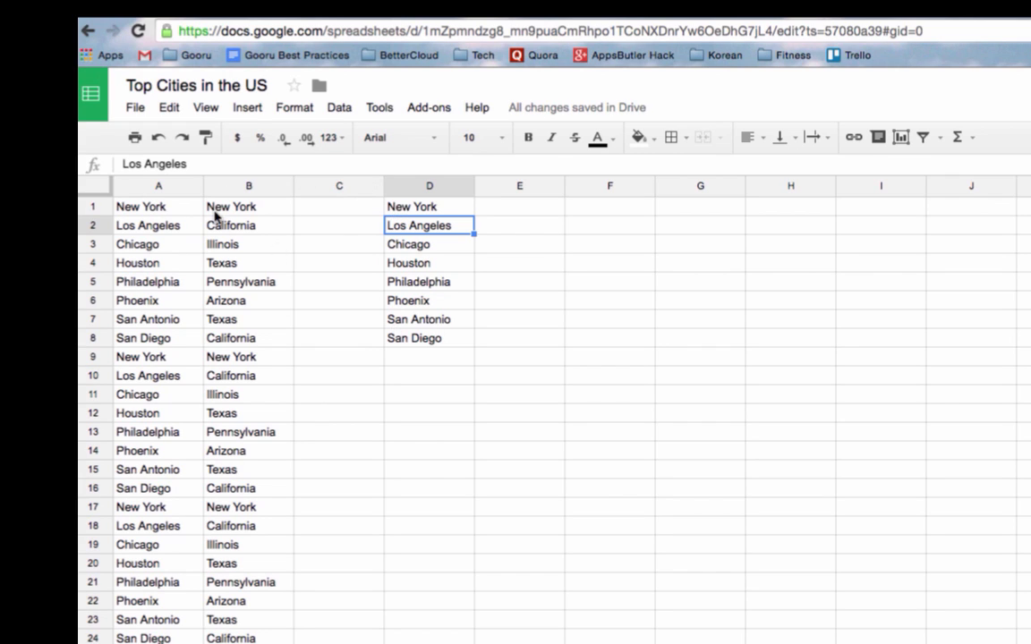
# Replace it with =UNIQUE(A:B) returning eight city–state pairs, then inspect D1's formula.
pyautogui.press('Delete')
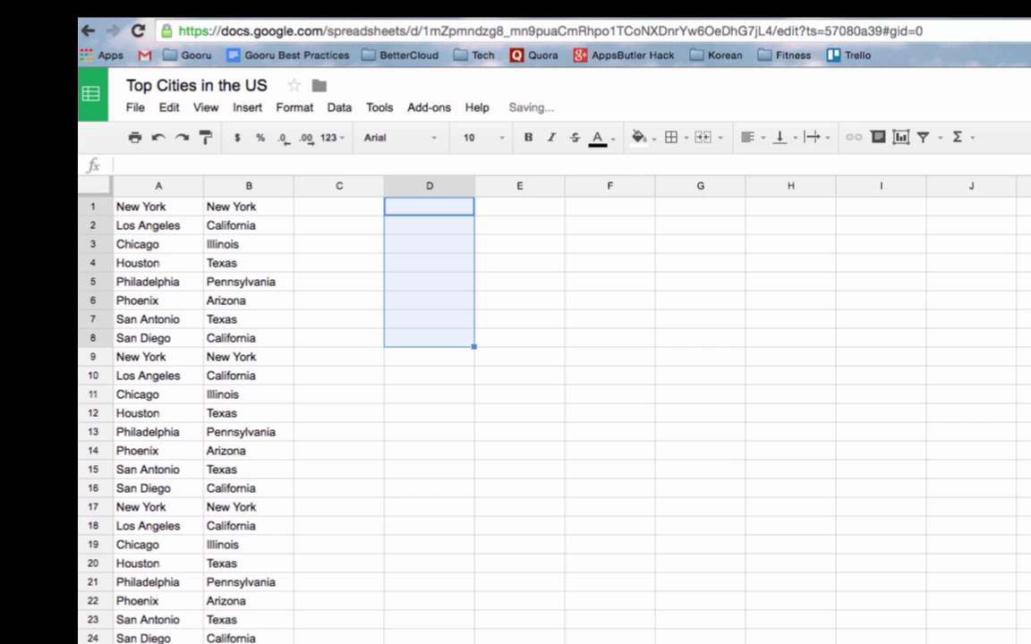
pyautogui.moveTo(250, 194)
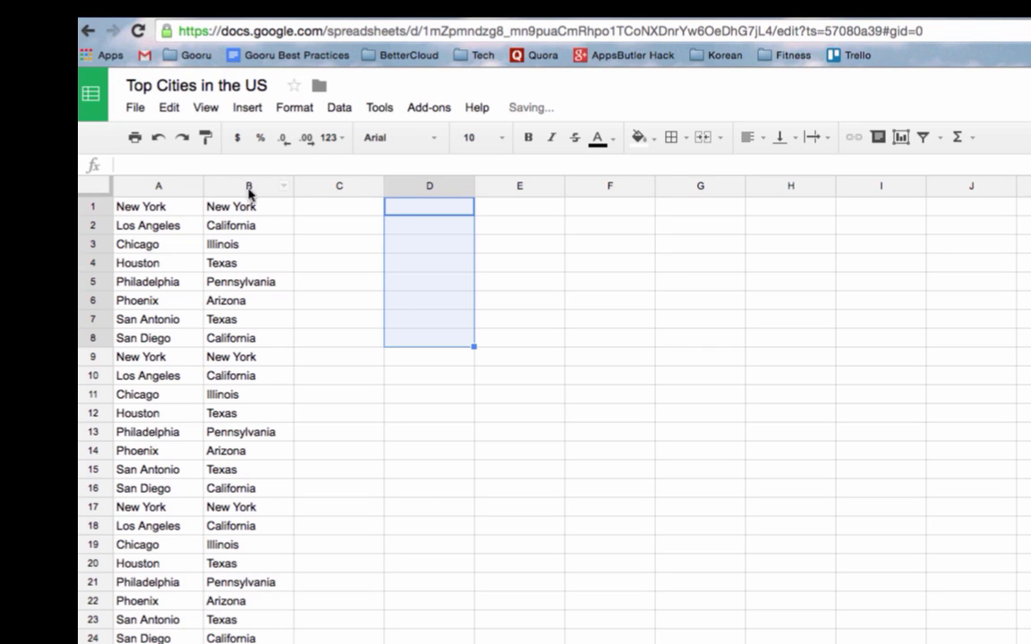
pyautogui.write('=')
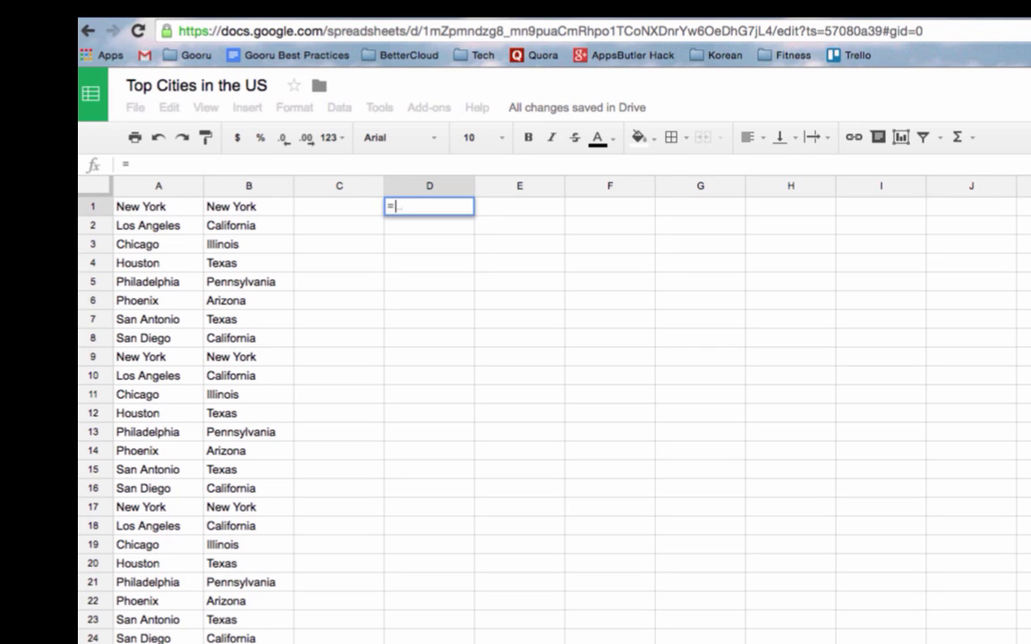
pyautogui.write('unique(A:B')
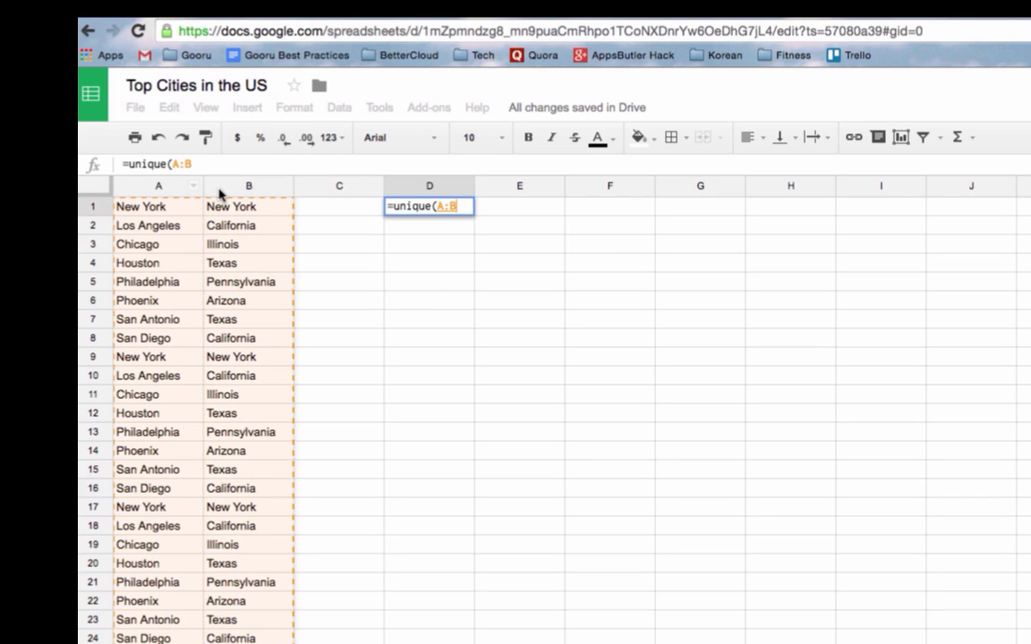
pyautogui.write(')')
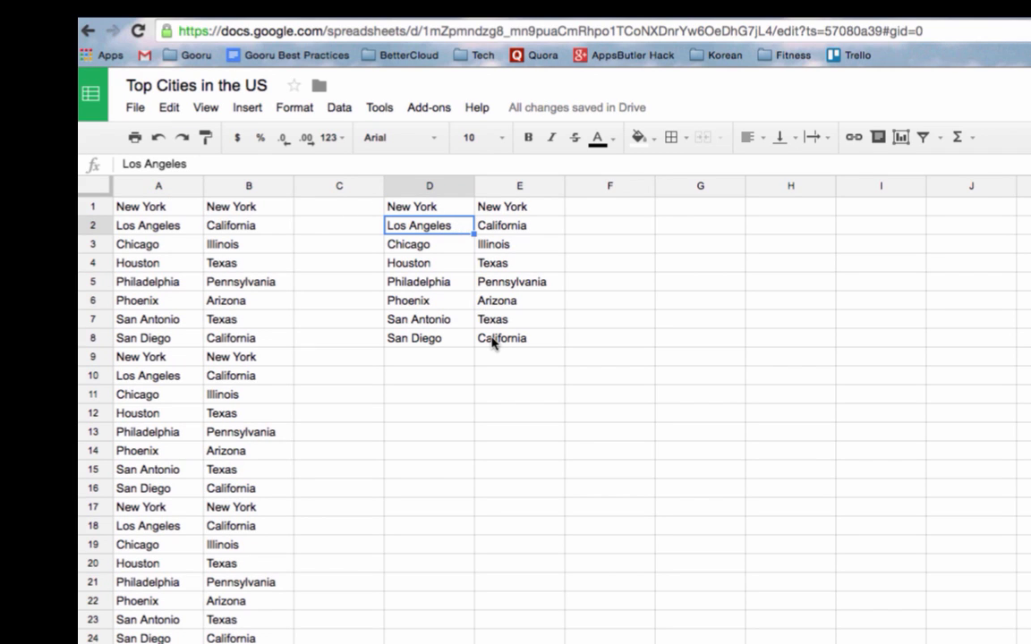
pyautogui.click(428, 206)
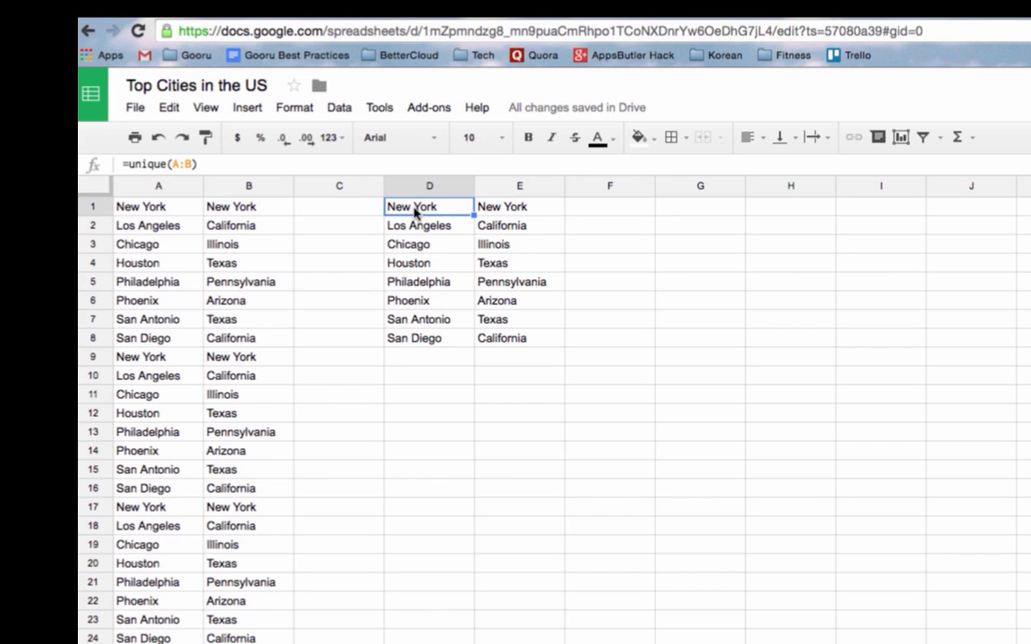
pyautogui.moveTo(459, 298)
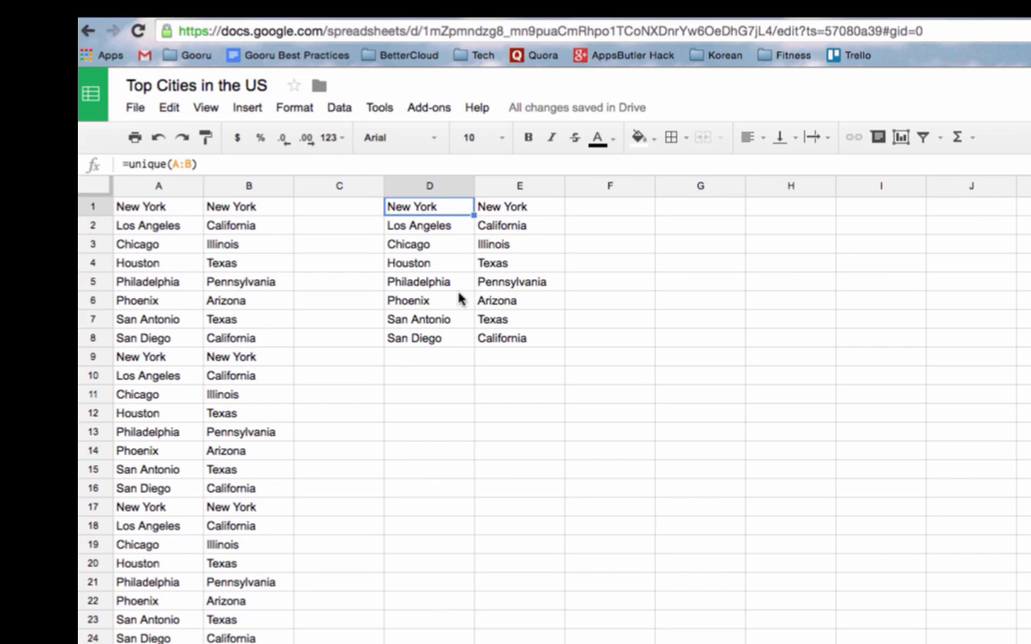
pyautogui.moveTo(474, 262)
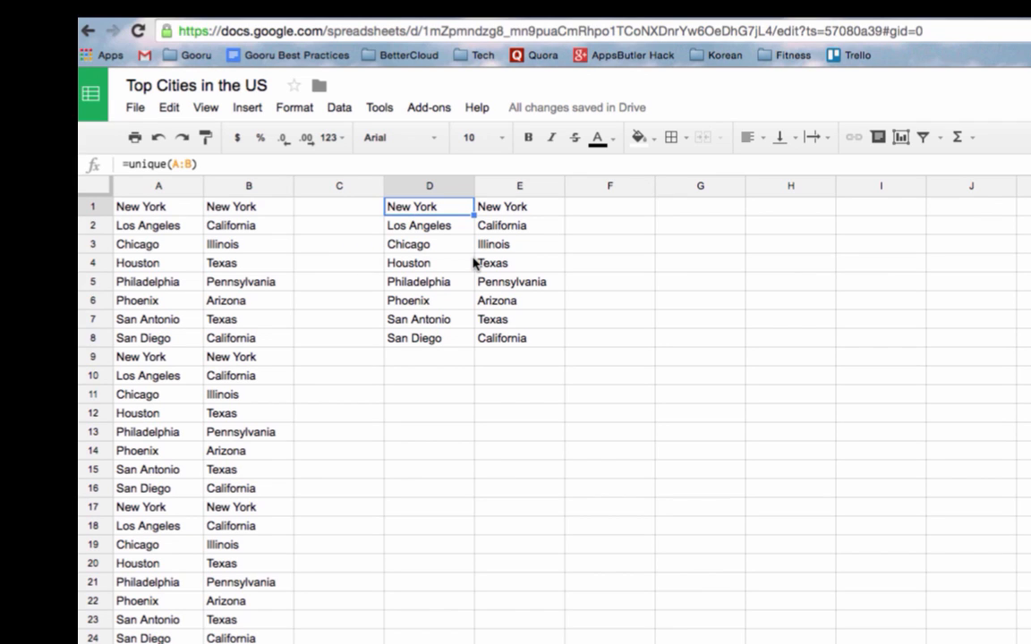
pyautogui.moveTo(429, 210)
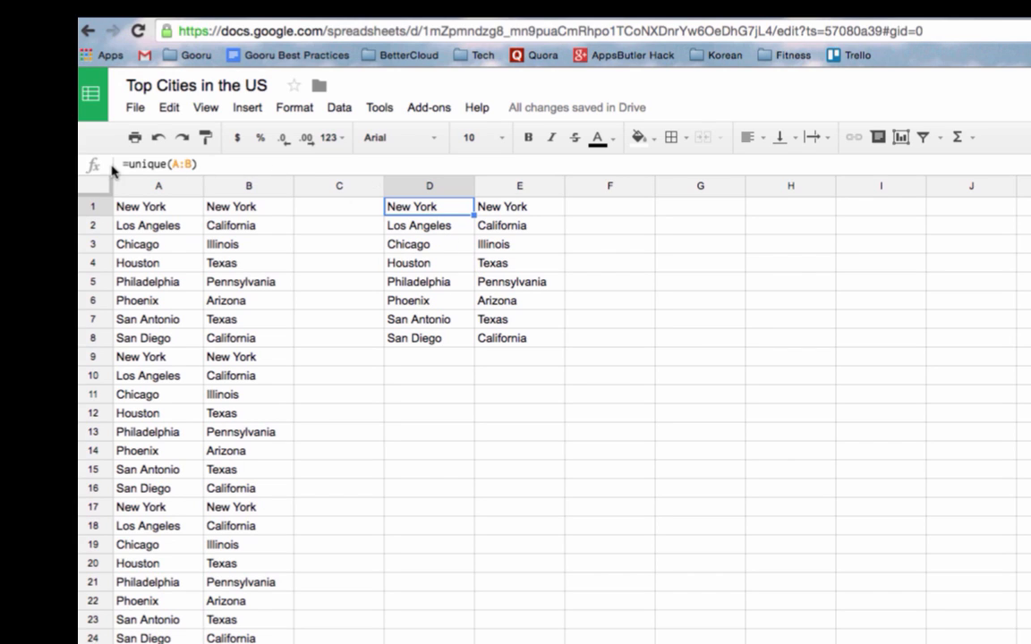
pyautogui.moveTo(143, 166)
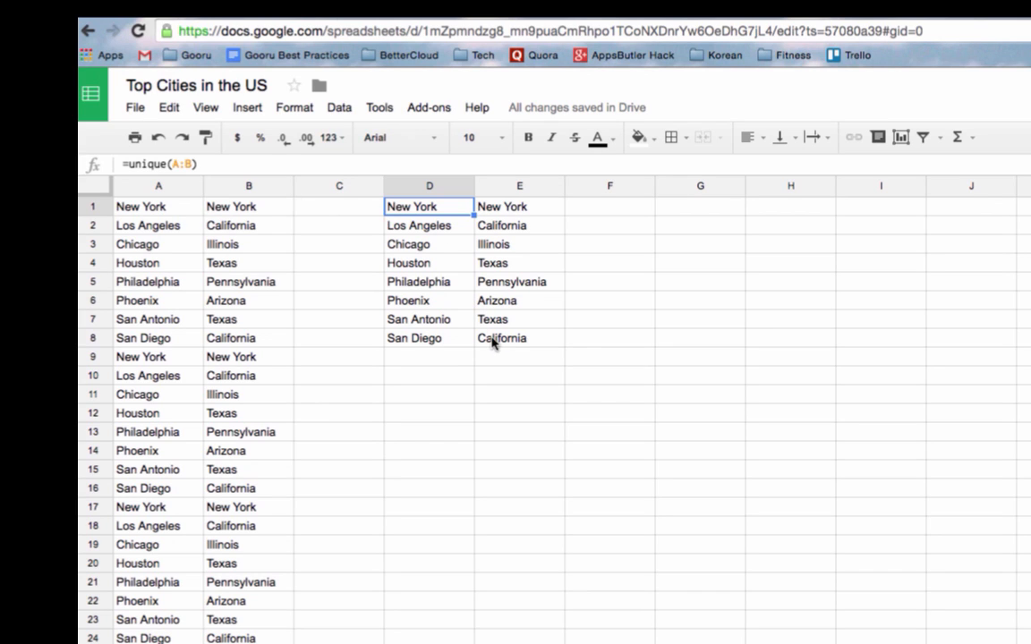
# Select the unique city–state pairs in D1:E8 for copying.
pyautogui.click(169, 107)
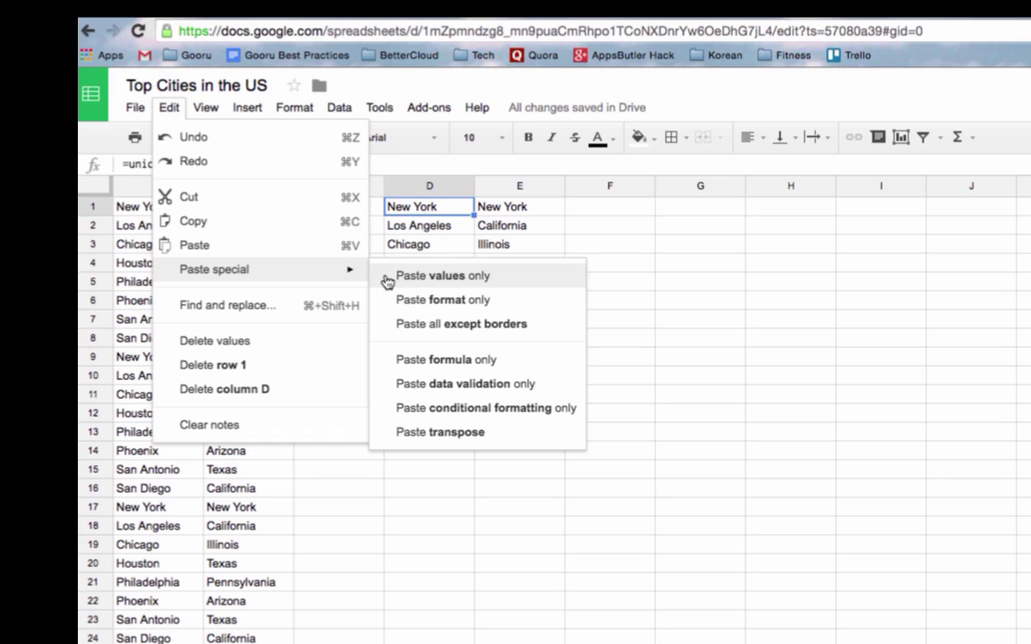
# Paste values only over D1:E8, then confirm D1 holds no formula.
pyautogui.click(443, 275)
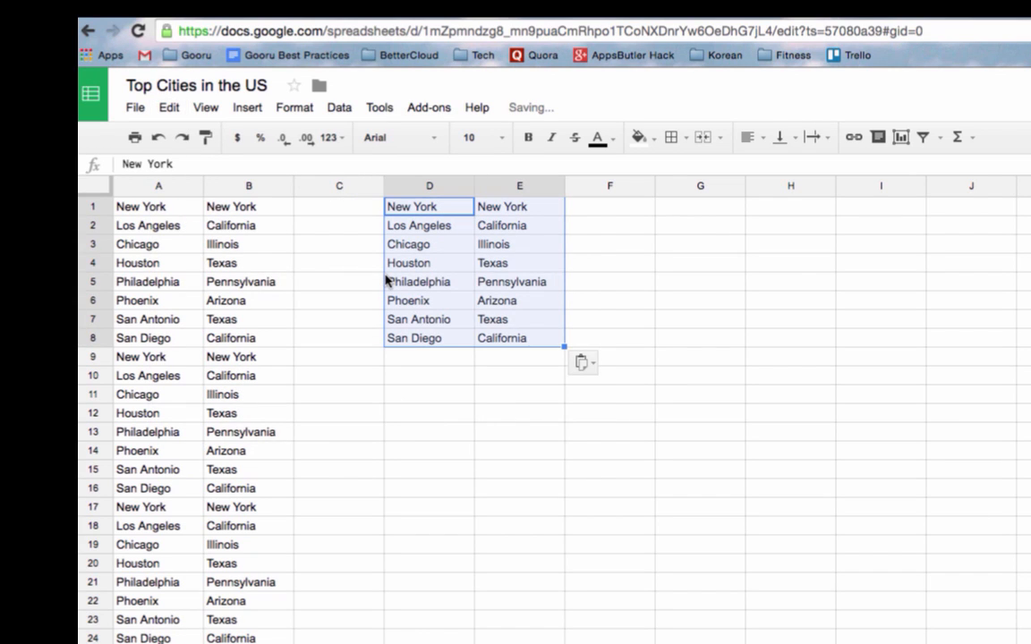
pyautogui.moveTo(413, 222)
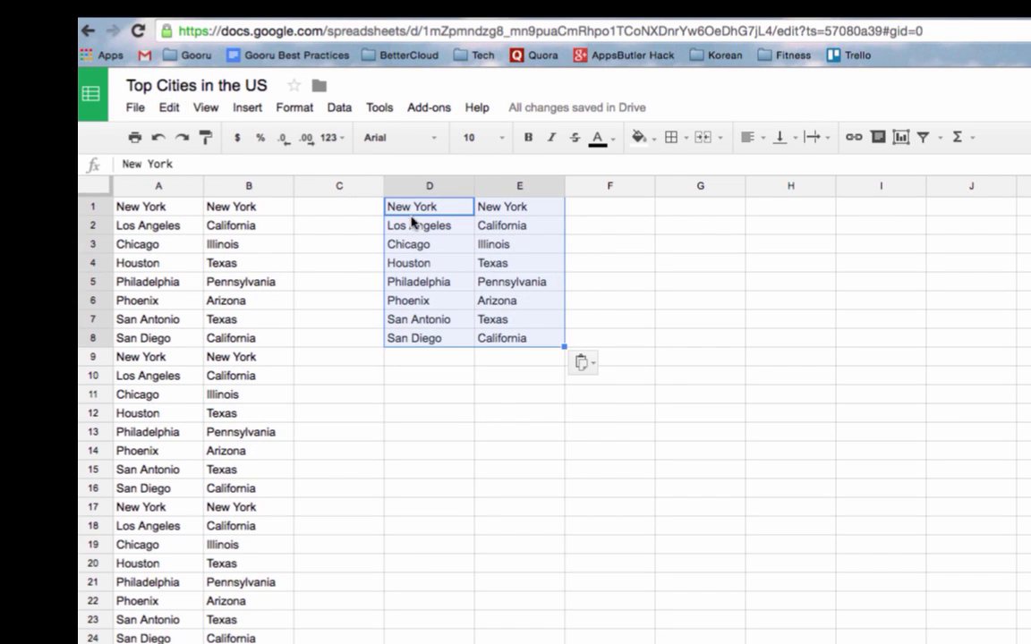
pyautogui.click(429, 206)
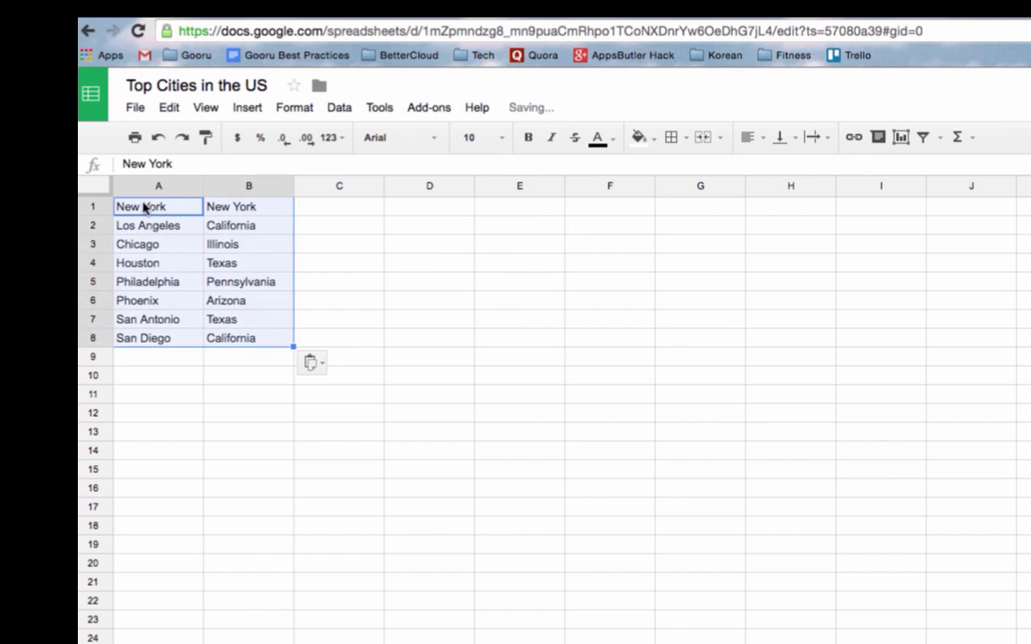
# Deselect the pasted city–state pairs by clicking an empty cell.
pyautogui.click(429, 263)
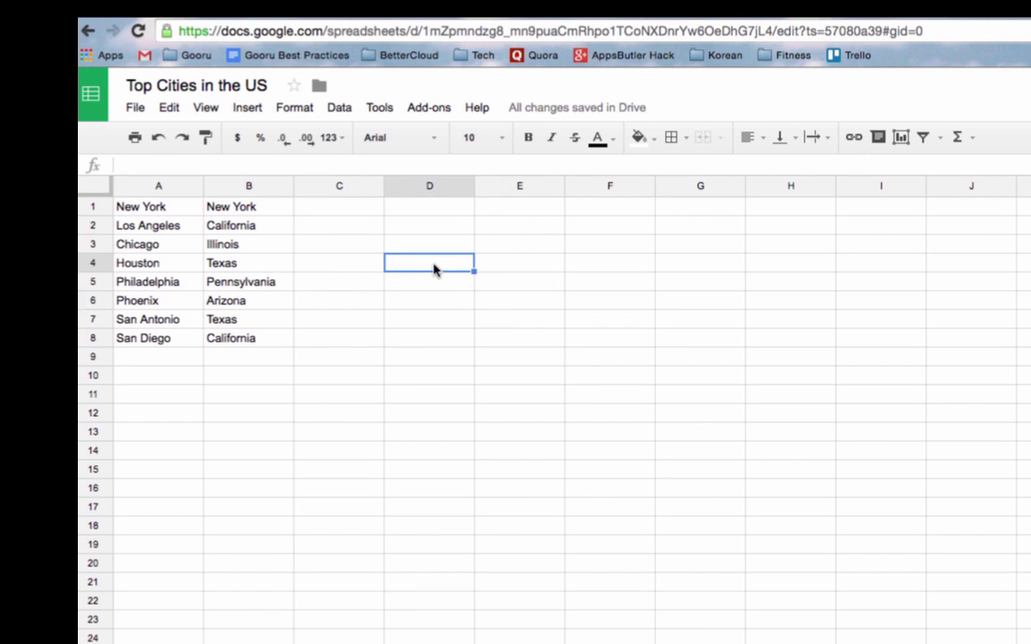